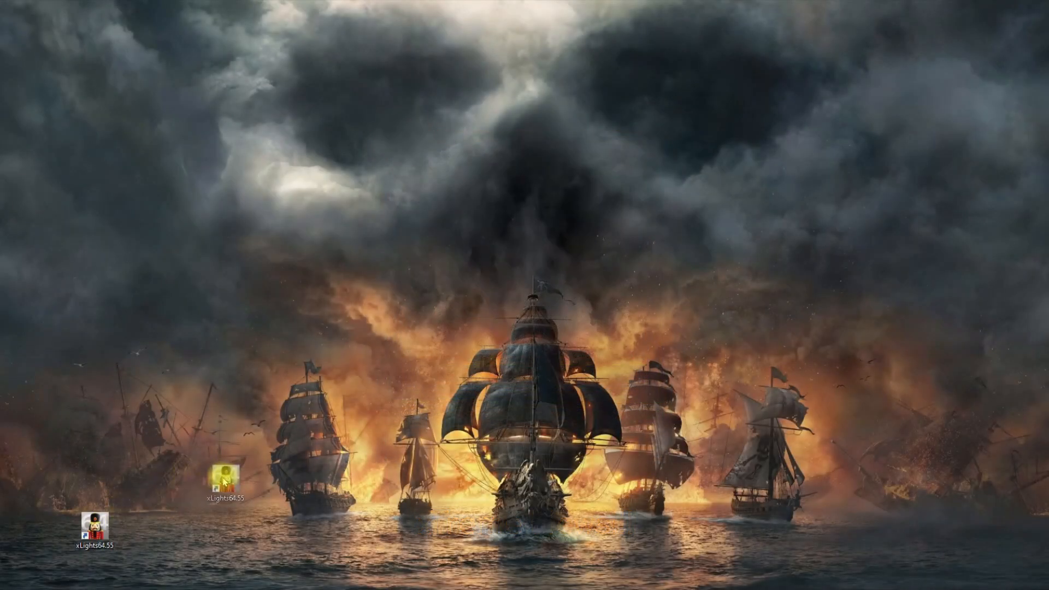
Step: Move the xLights64.55 desktop shortcut from the lower-left corner to beside the leftmost ship
drag(224, 469, 265, 498)
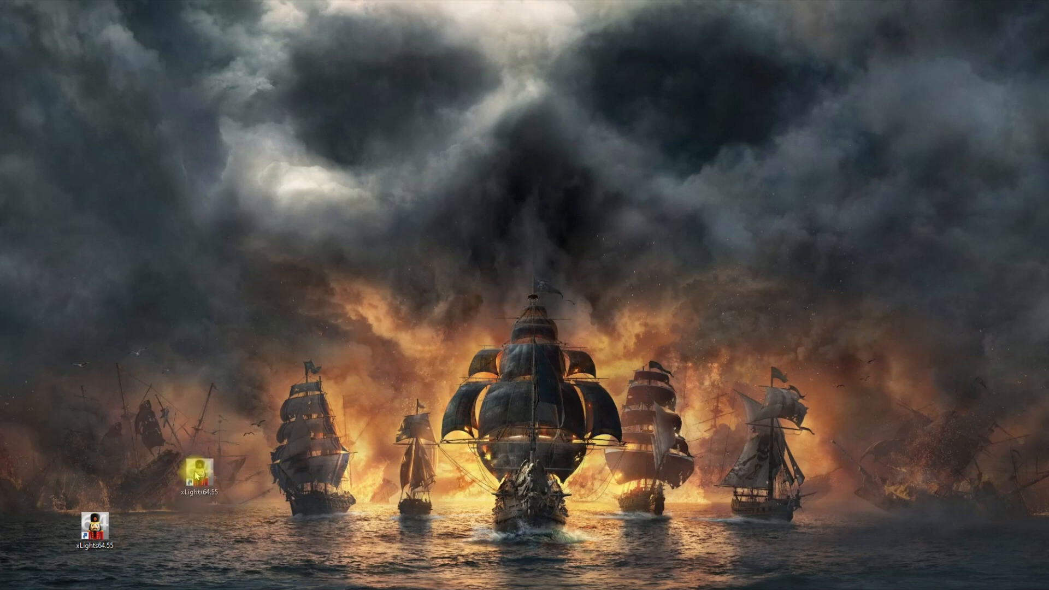
drag(199, 465, 284, 442)
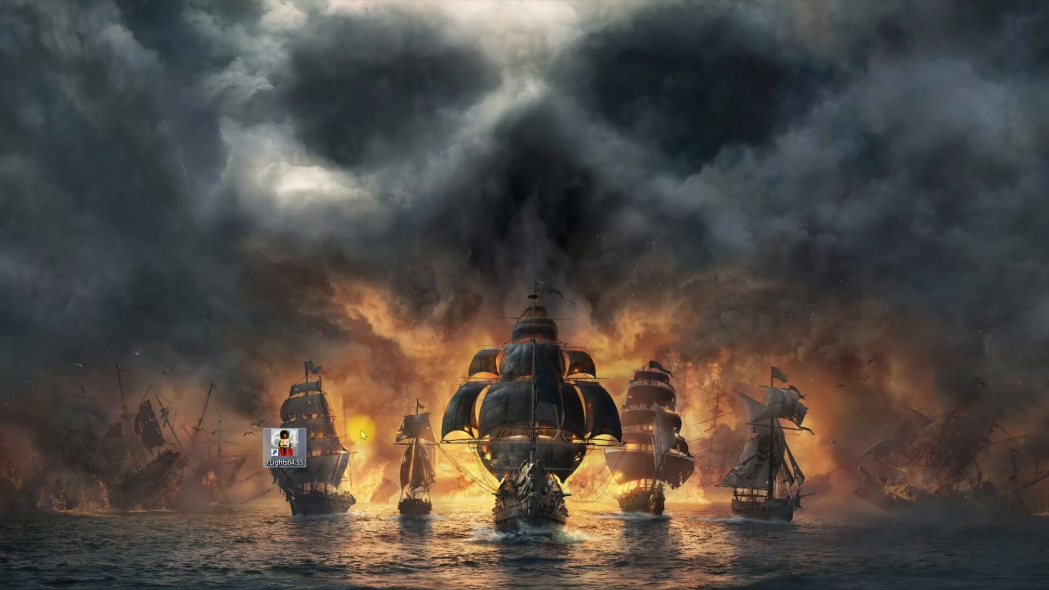
mouse_move(367, 440)
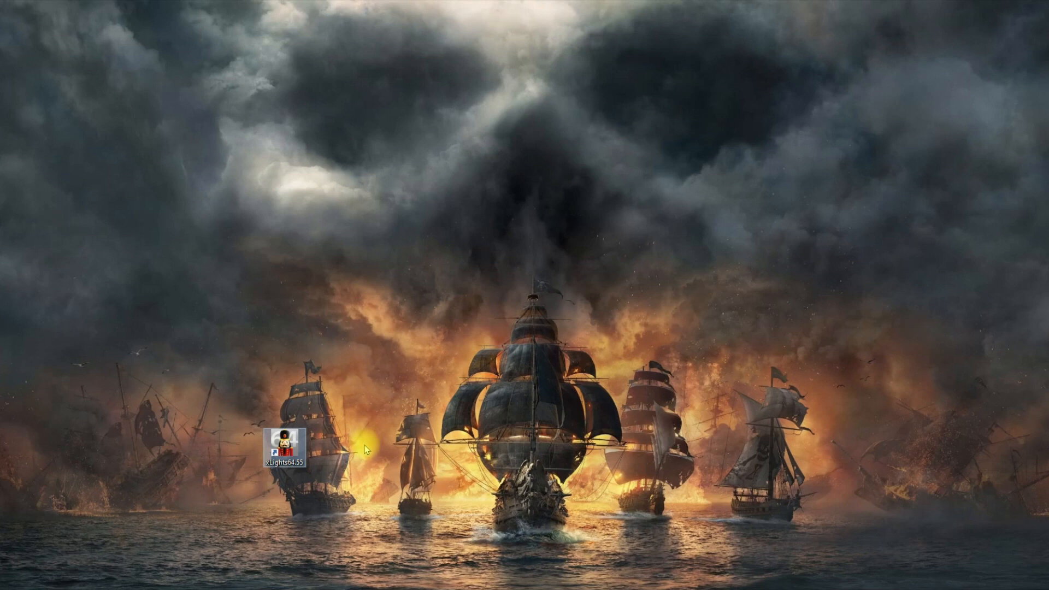
click(284, 442)
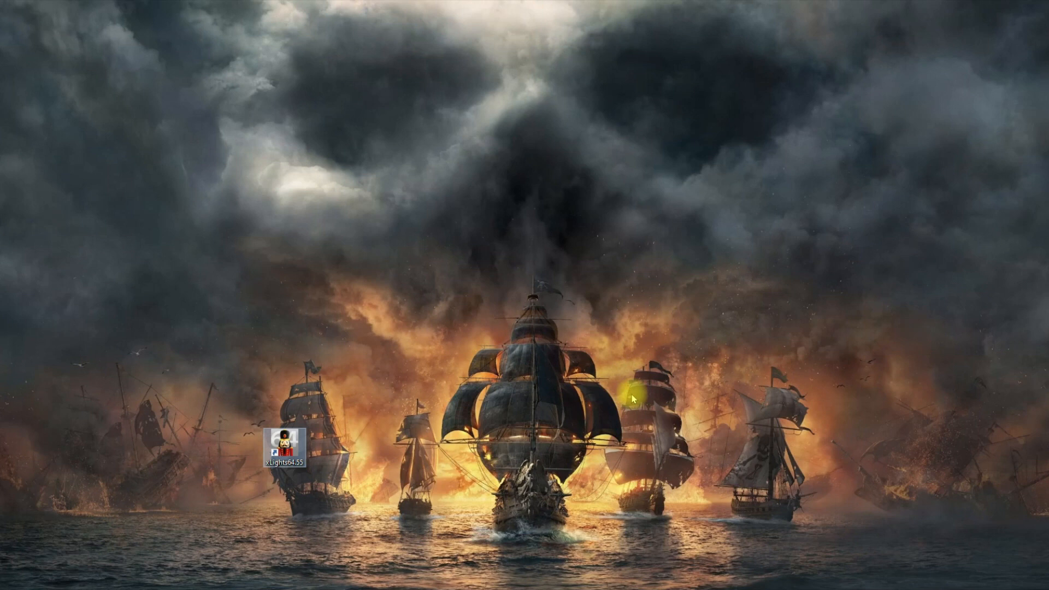
mouse_move(413, 407)
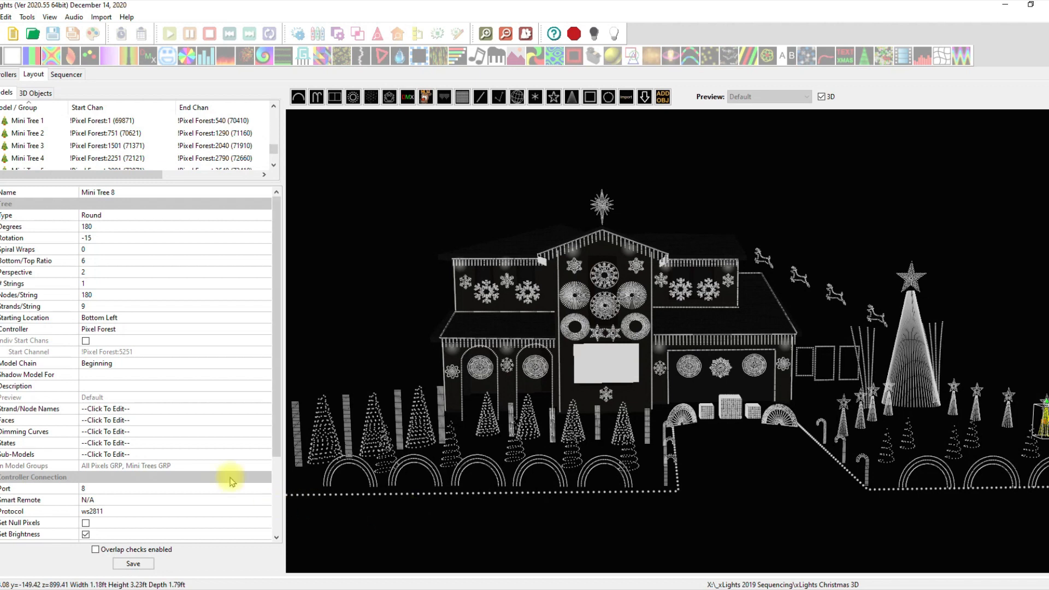
mouse_move(214, 465)
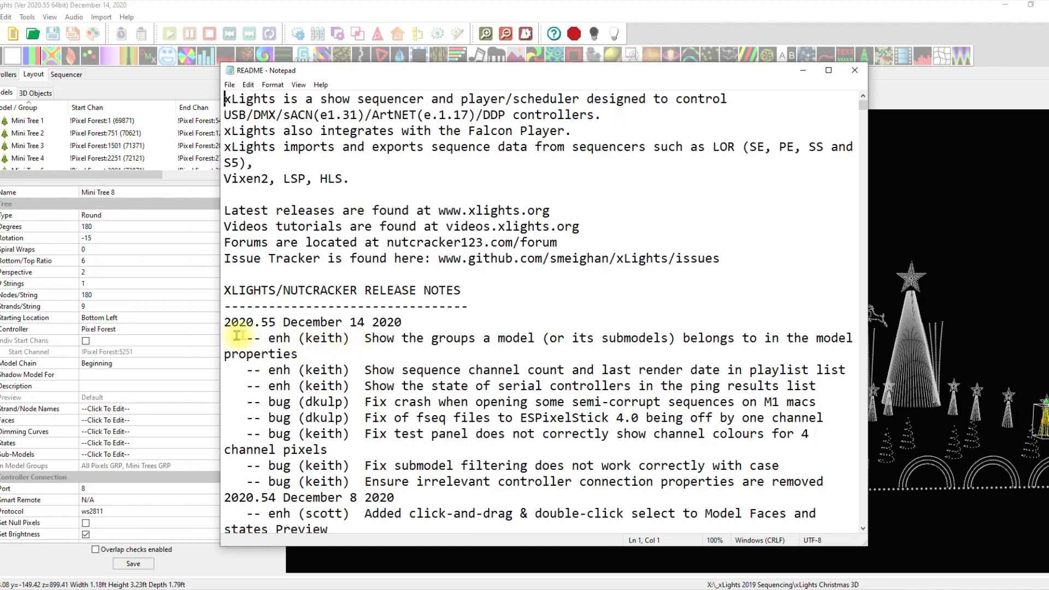
mouse_move(296, 338)
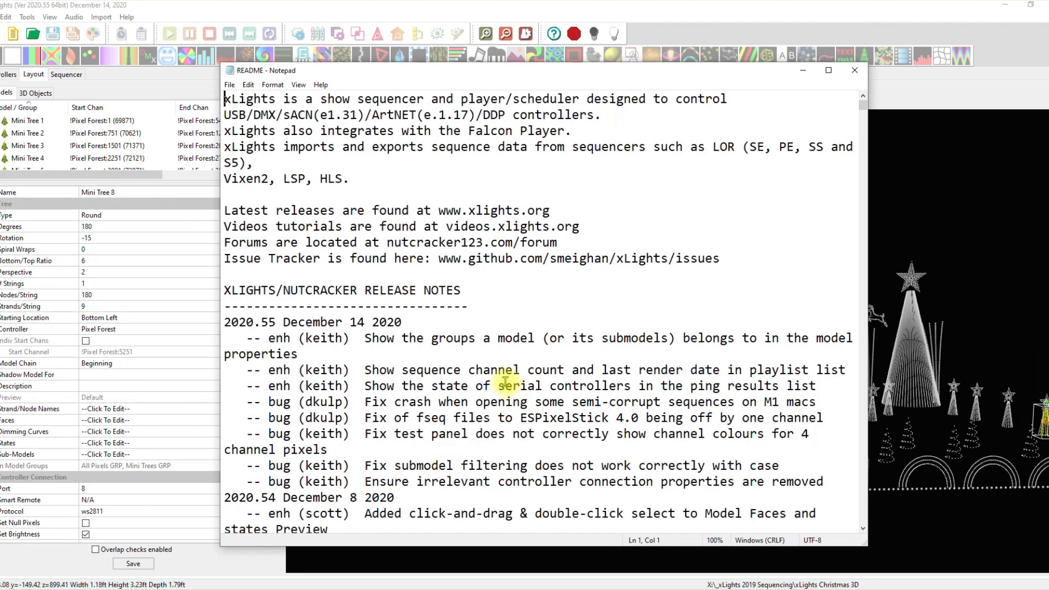
Step: Return to the Layout tab and reveal Mini Tree 8's In Model Groups tooltip: All Pixels GRP, Mini Trees GRP
click(855, 70)
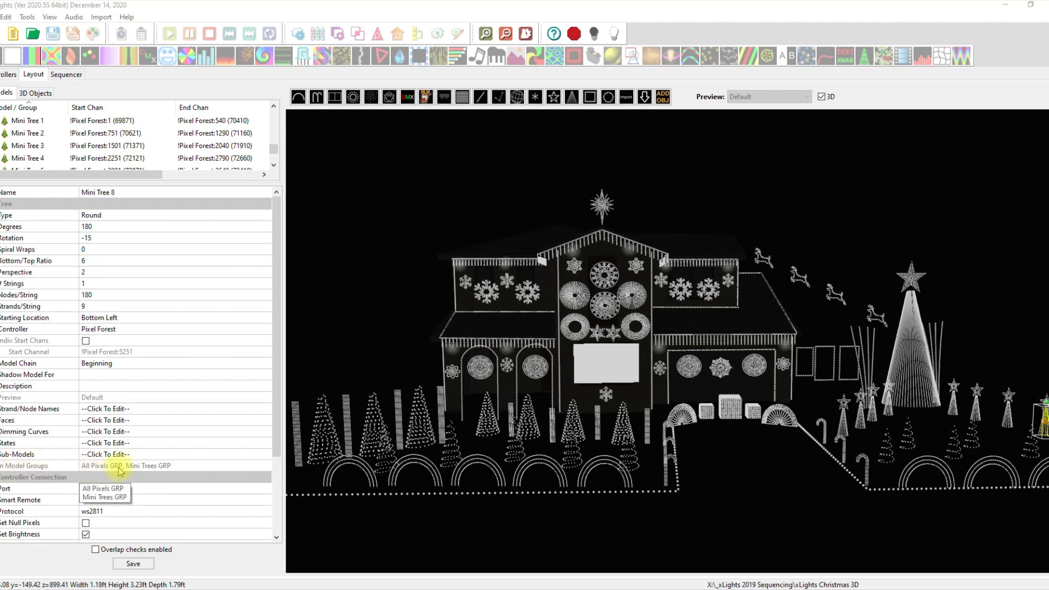
click(104, 488)
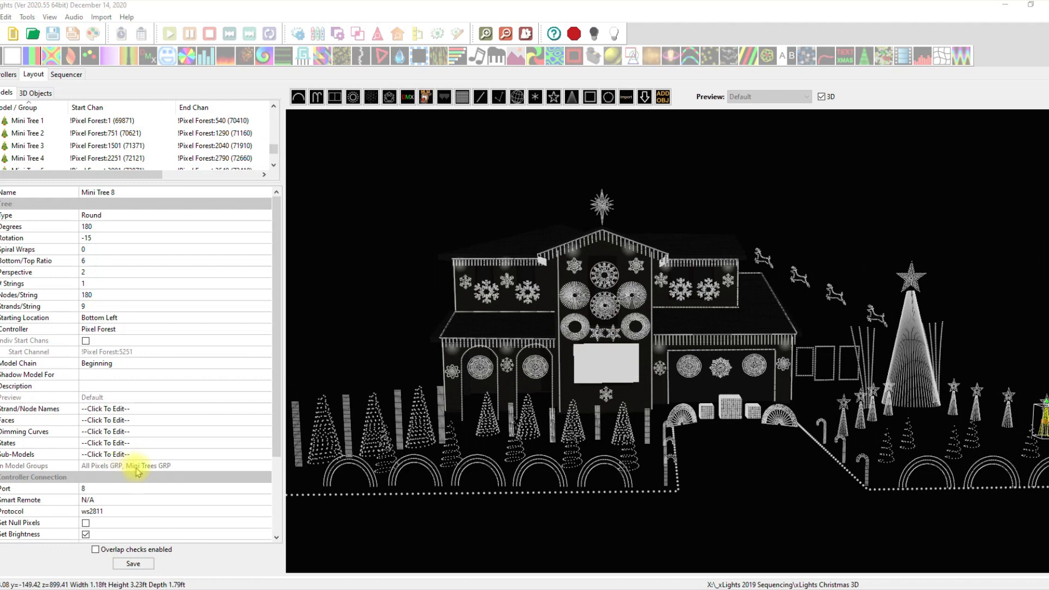
mouse_move(179, 465)
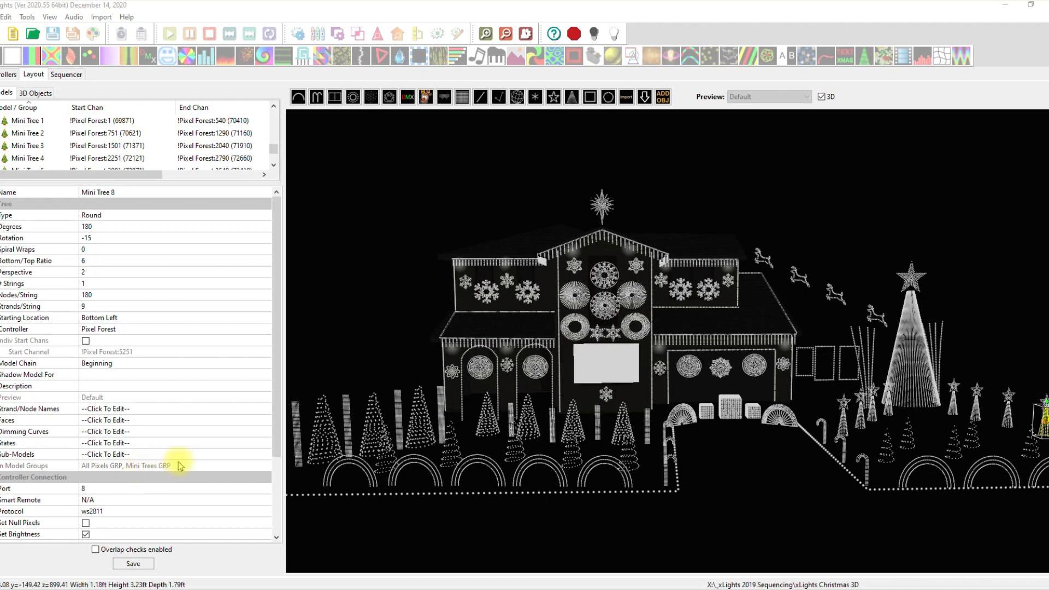
mouse_move(637, 182)
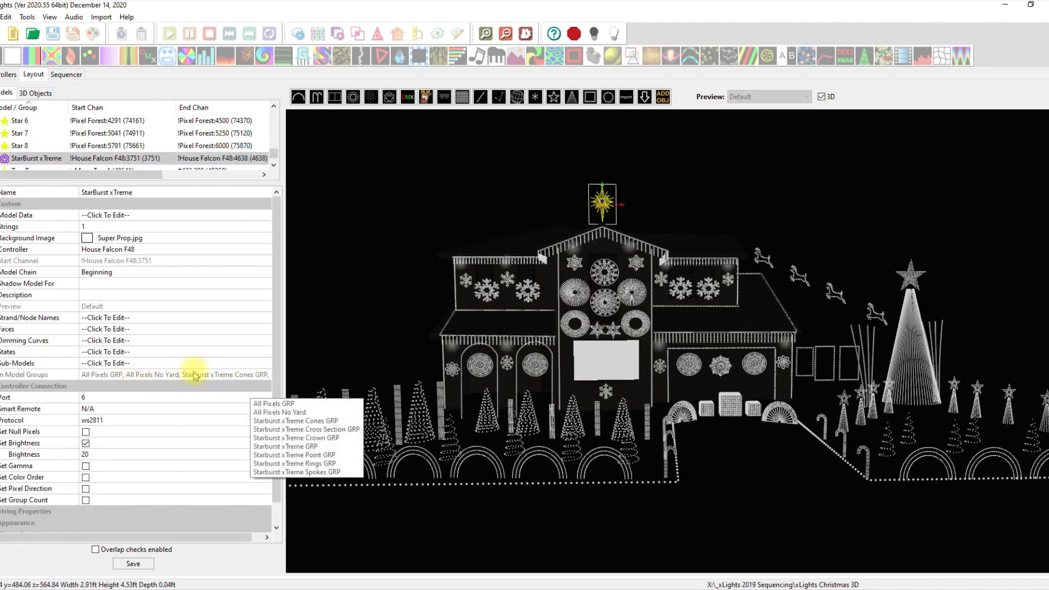
Step: Show StarBurst xTreme's groups: All Pixels GRP, All Pixels No Yard and the Starburst xTreme groups
click(296, 472)
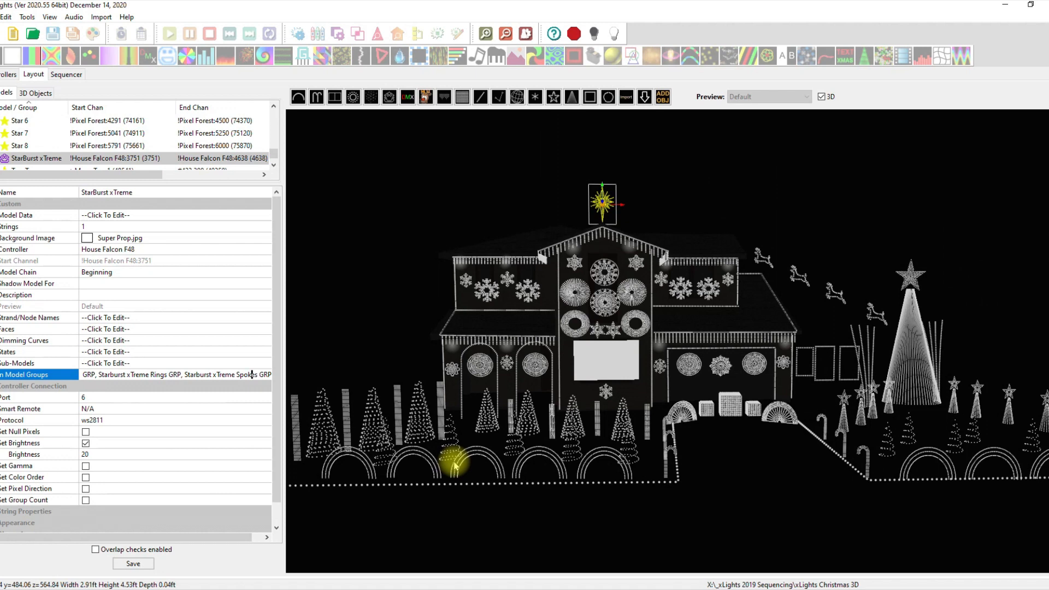
mouse_move(415, 467)
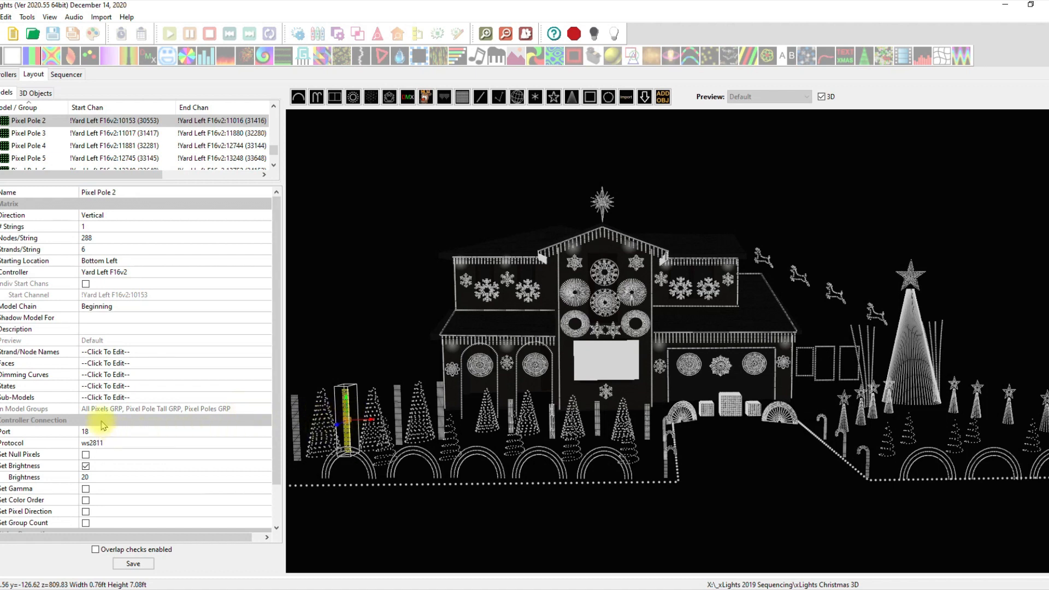
mouse_move(168, 428)
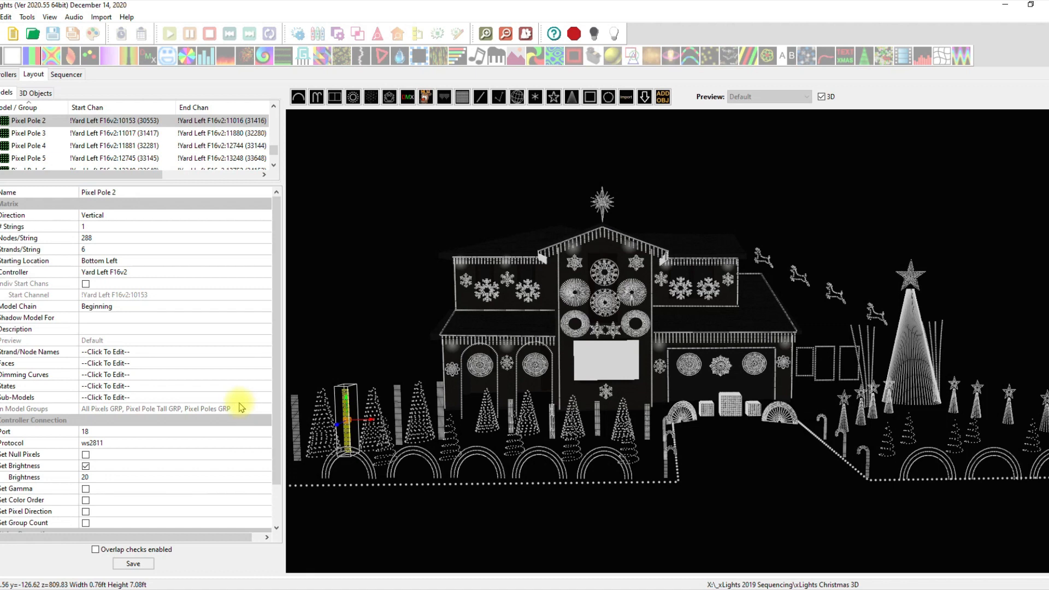
mouse_move(246, 403)
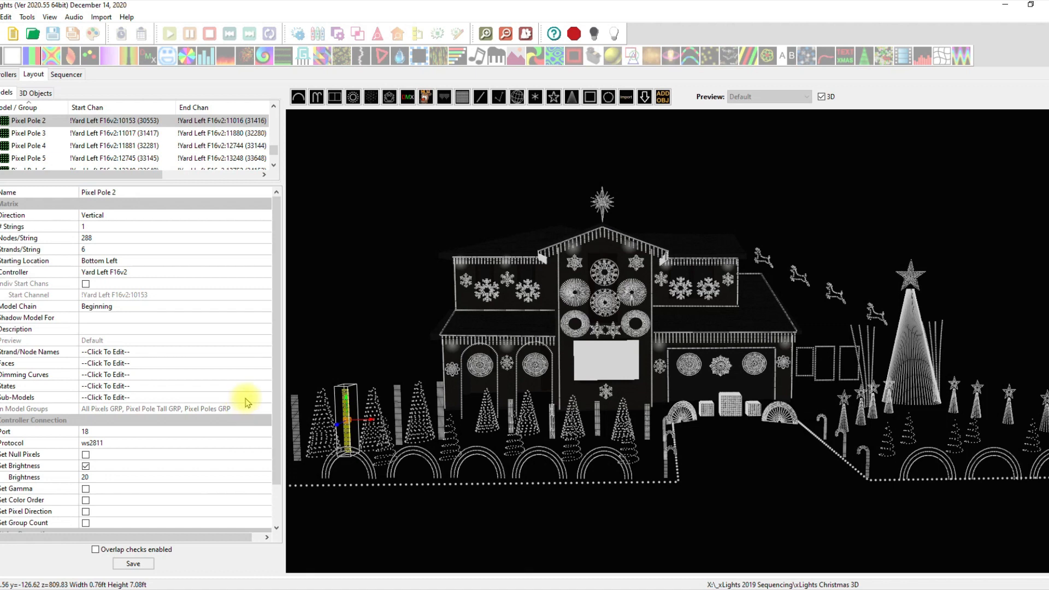